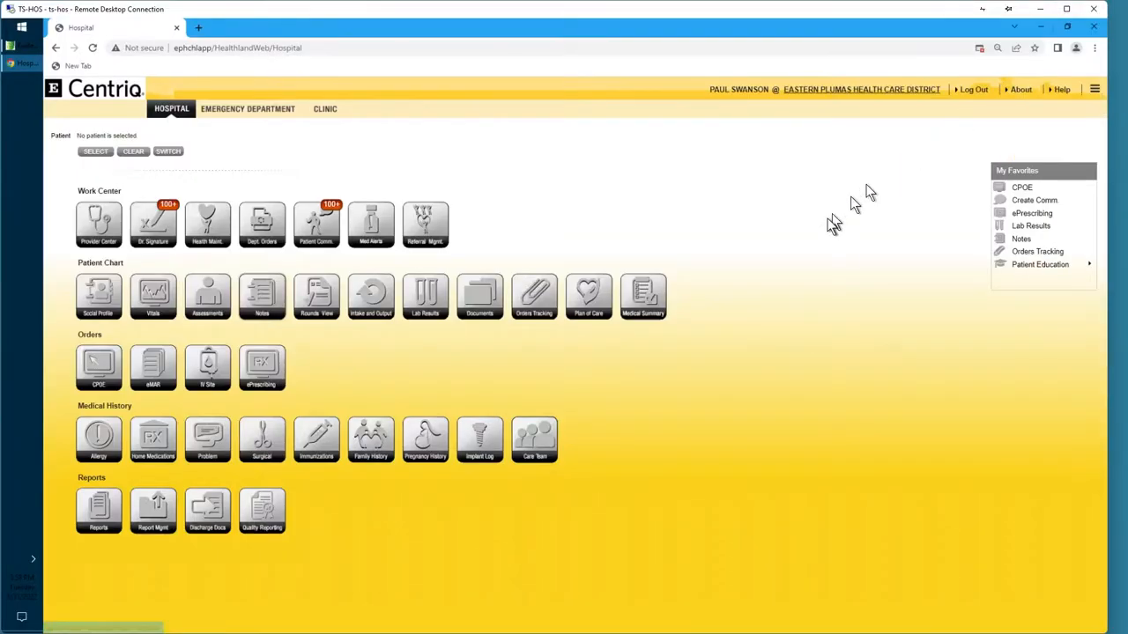
pyautogui.moveTo(67, 166)
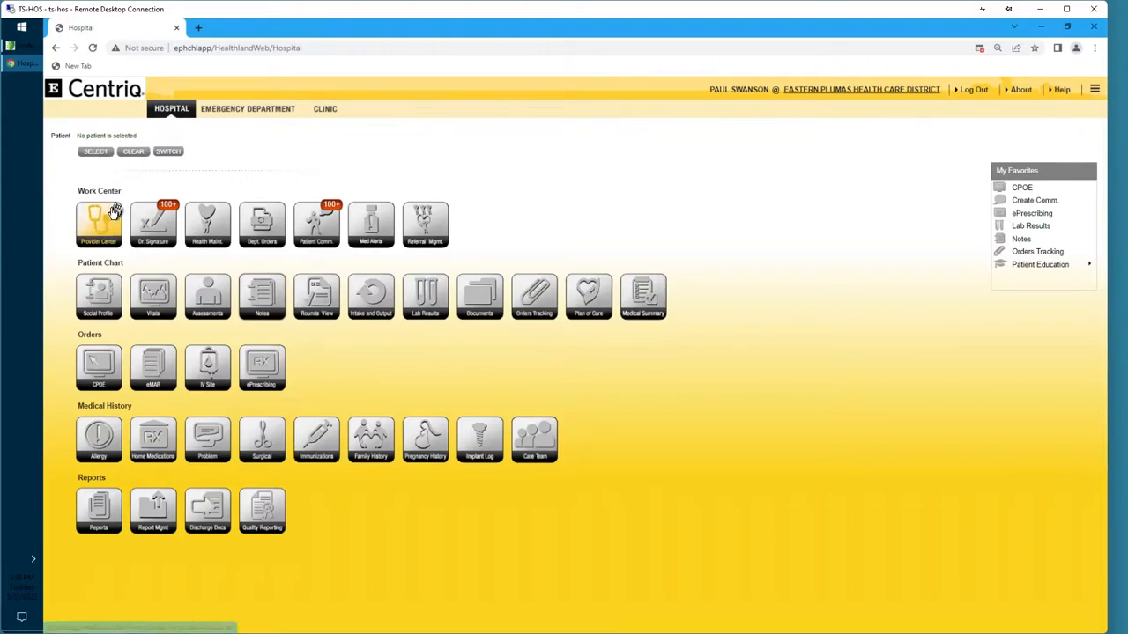
# Enter the Provider Work Center, review the Physician filter, and show the Patient Class choices.
pyautogui.click(98, 222)
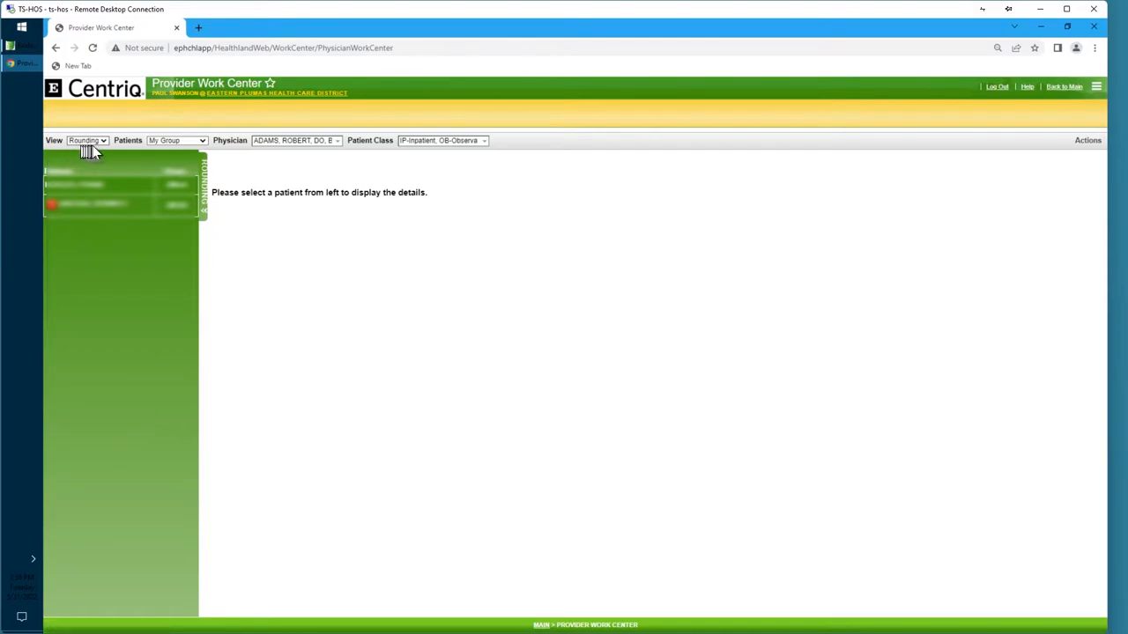
pyautogui.moveTo(105, 148)
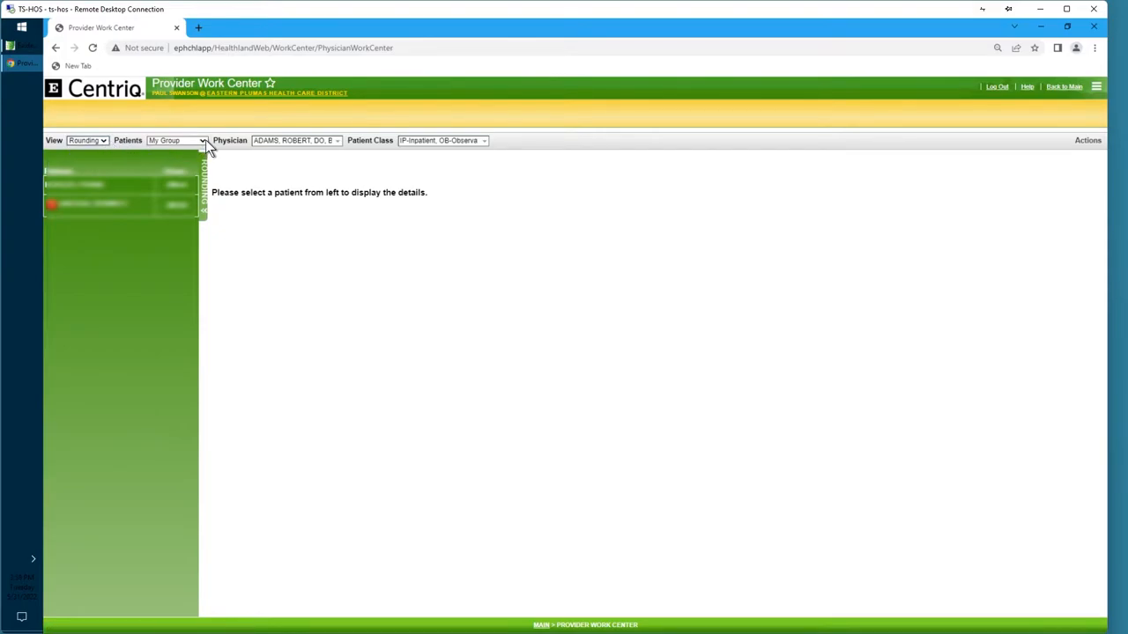
pyautogui.moveTo(233, 149)
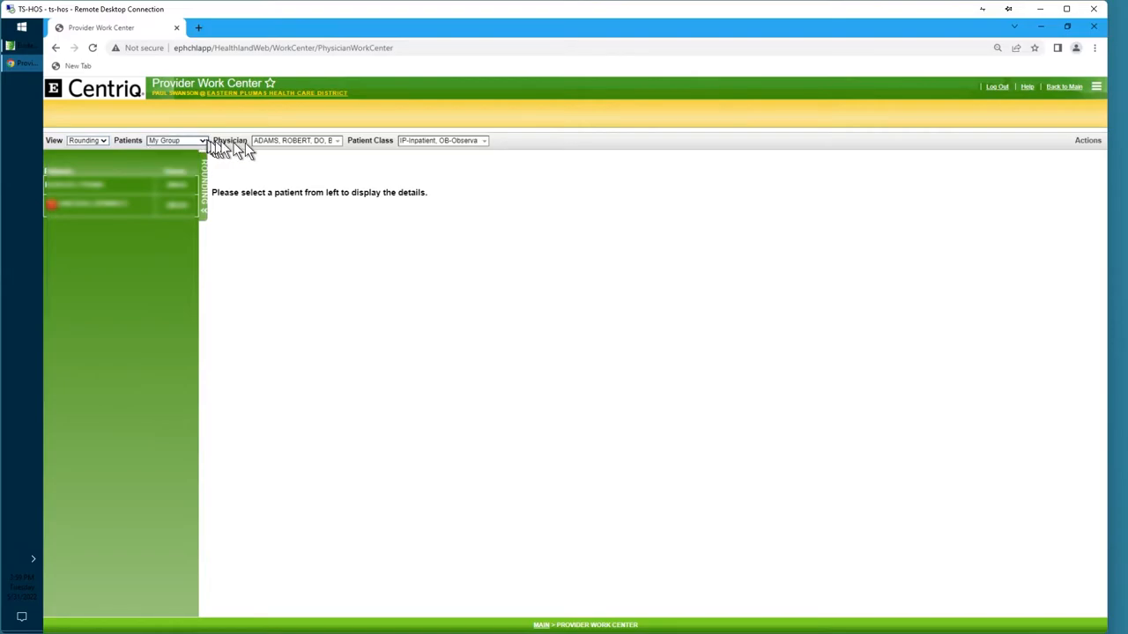
pyautogui.click(338, 141)
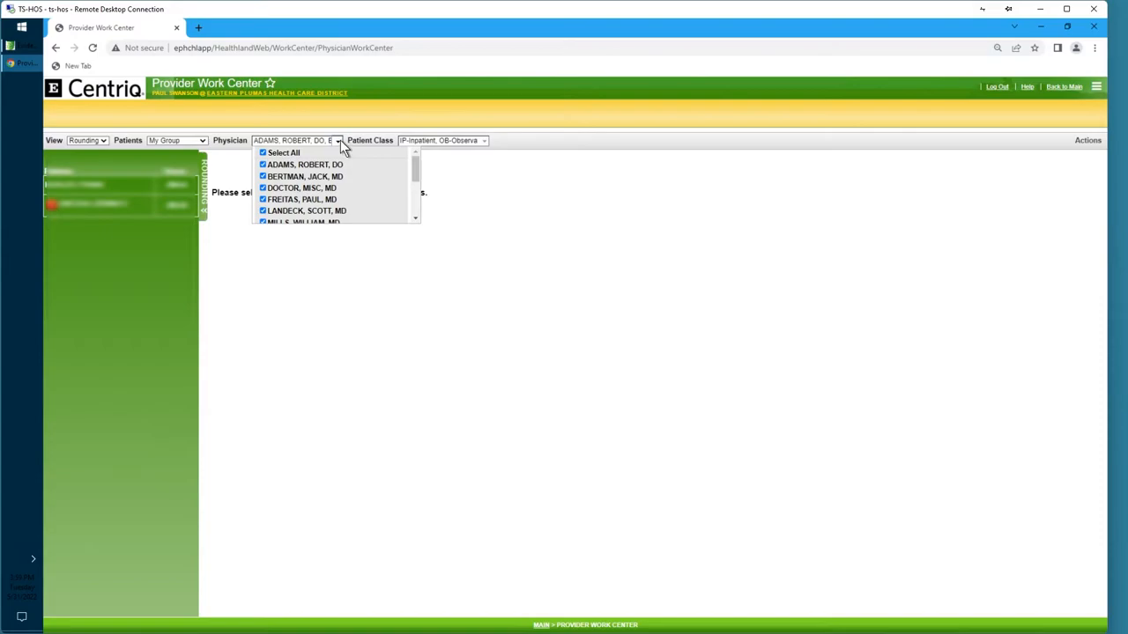
pyautogui.click(339, 141)
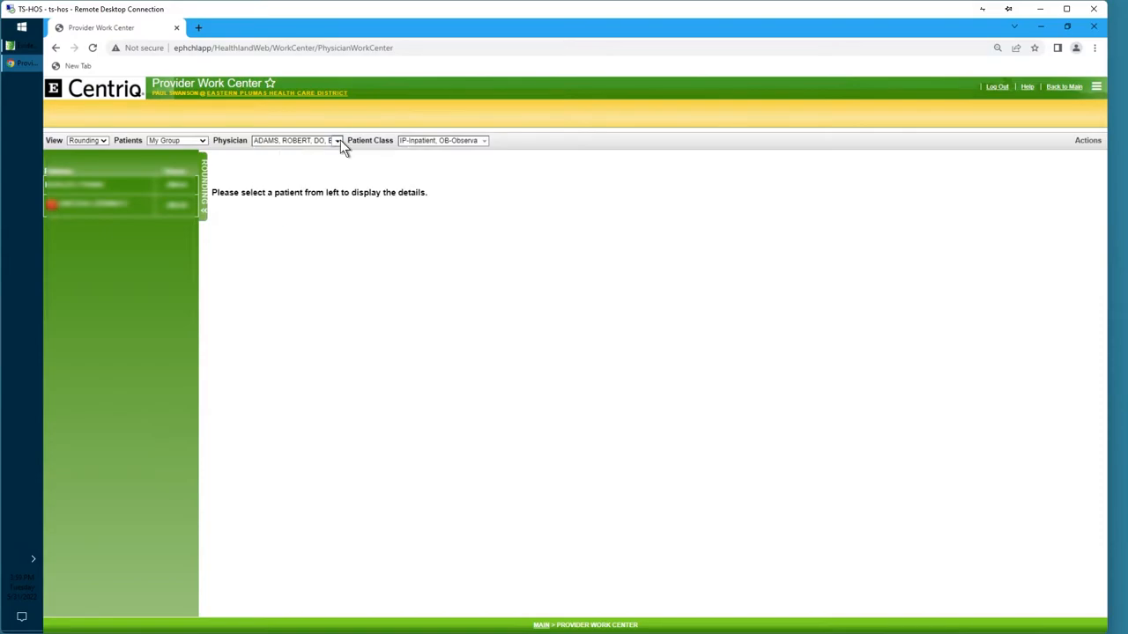
pyautogui.click(483, 141)
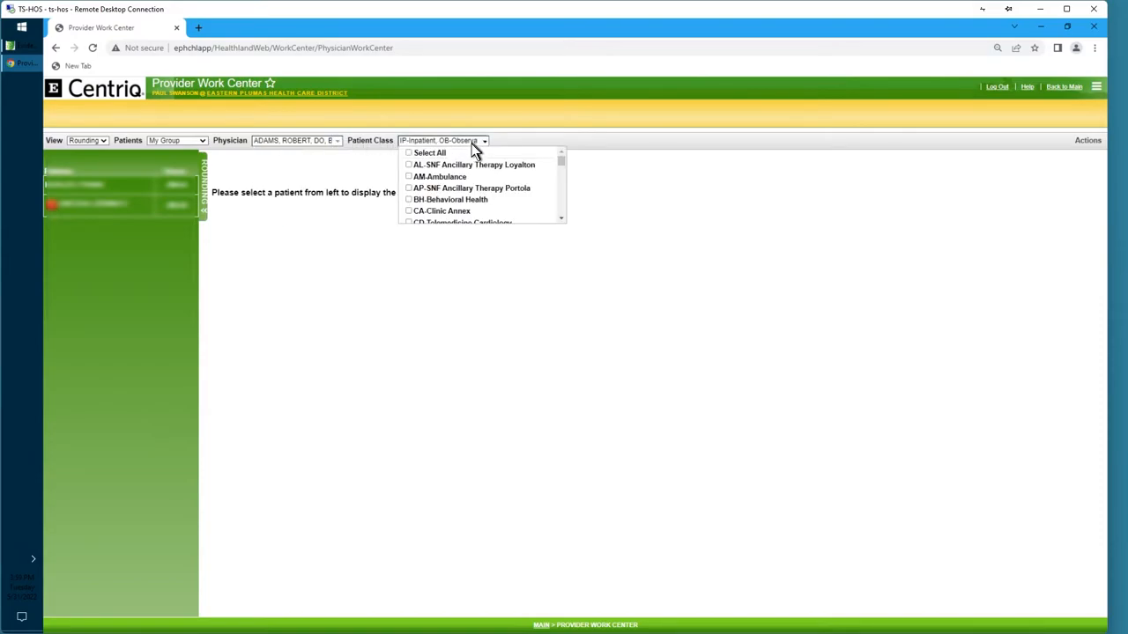
# Include IS-Inpatient/Swing Courtesy in the patient class filter so three patients are listed.
pyautogui.scroll(-3)
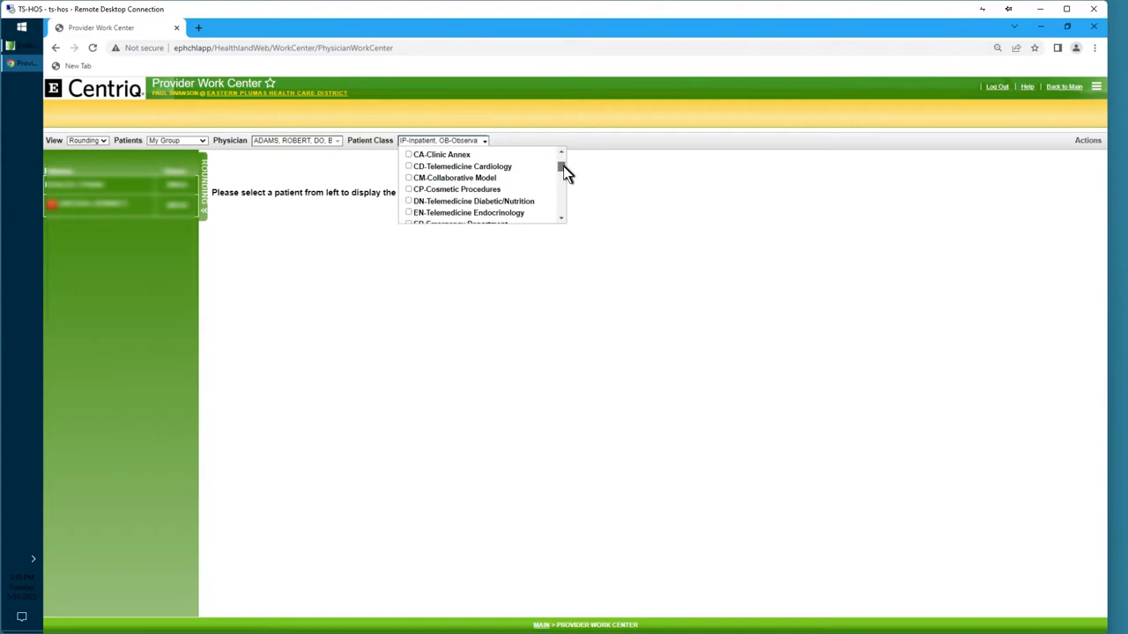
pyautogui.scroll(-3)
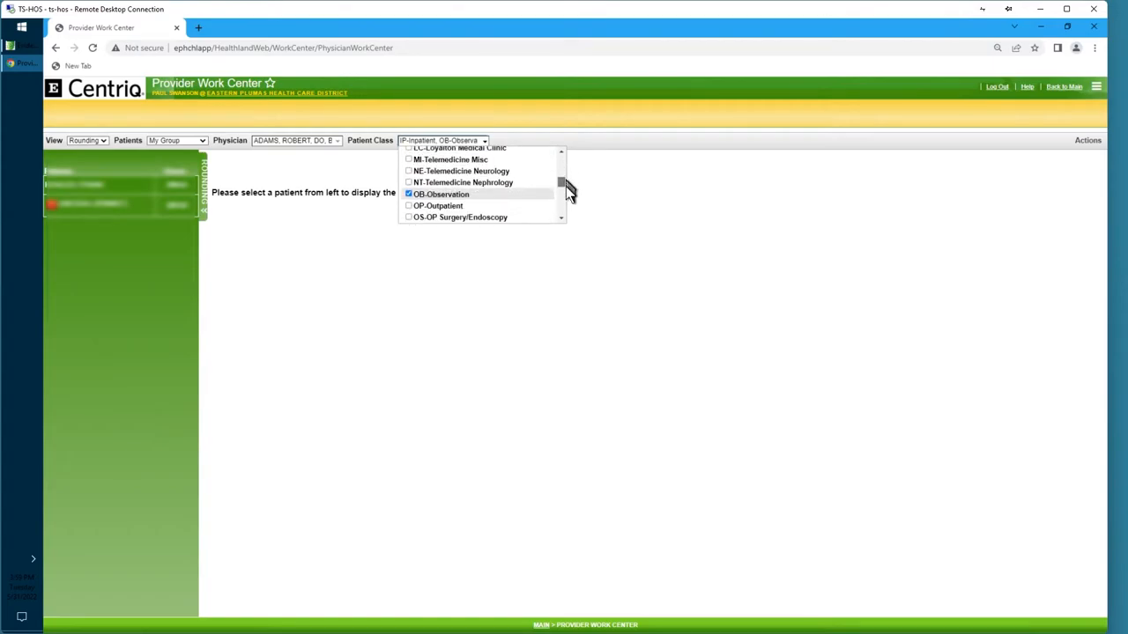
pyautogui.scroll(-3)
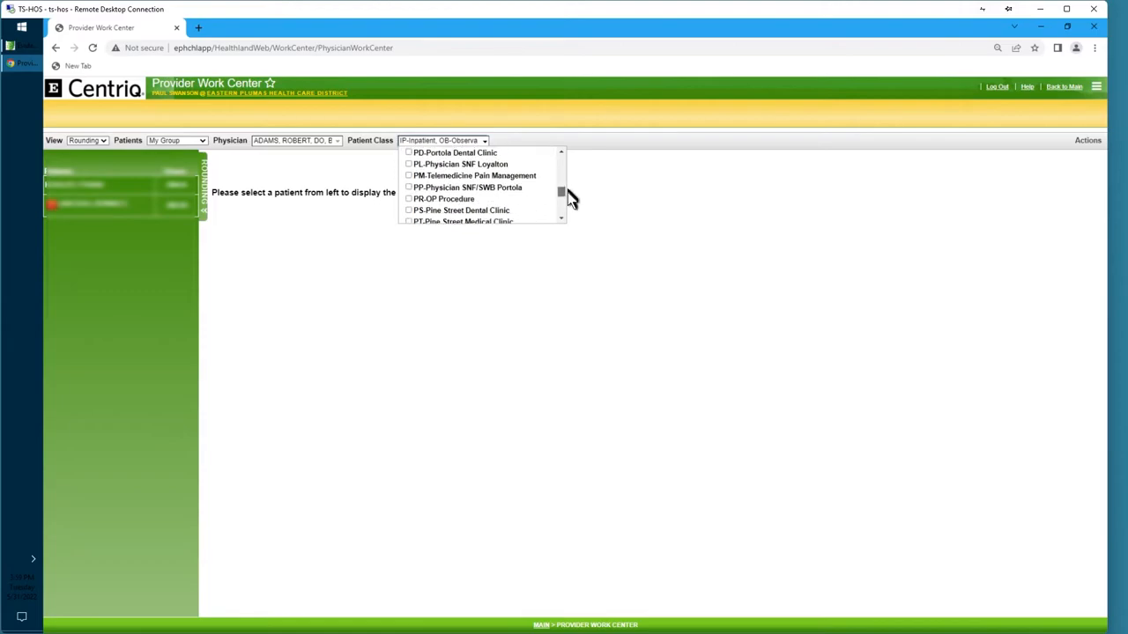
pyautogui.scroll(-3)
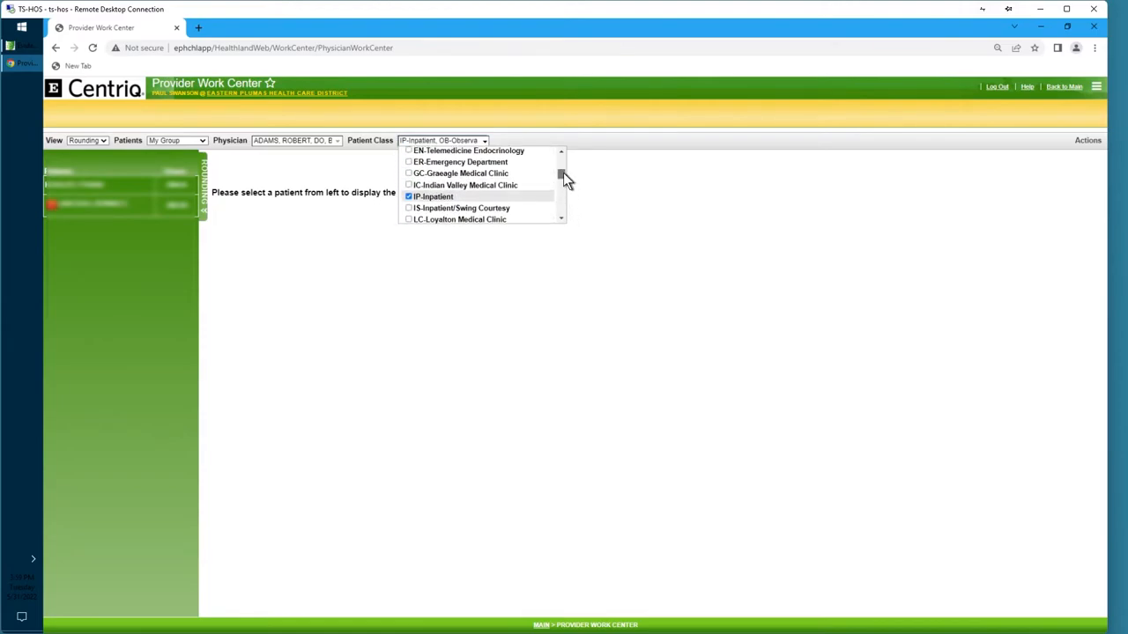
pyautogui.moveTo(440, 211)
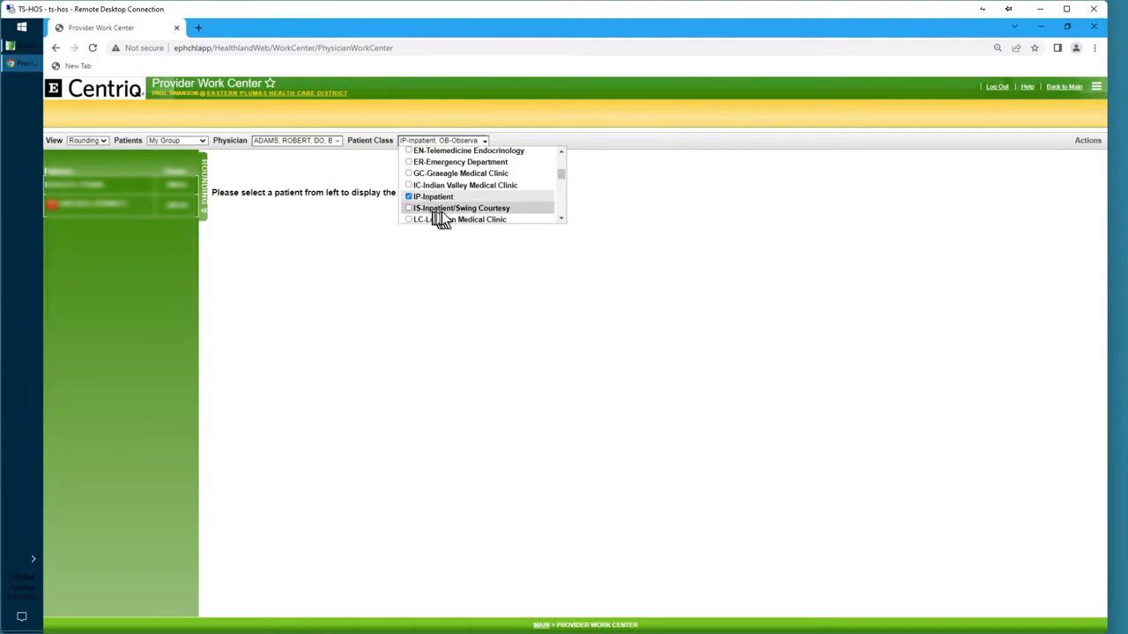
pyautogui.moveTo(414, 211)
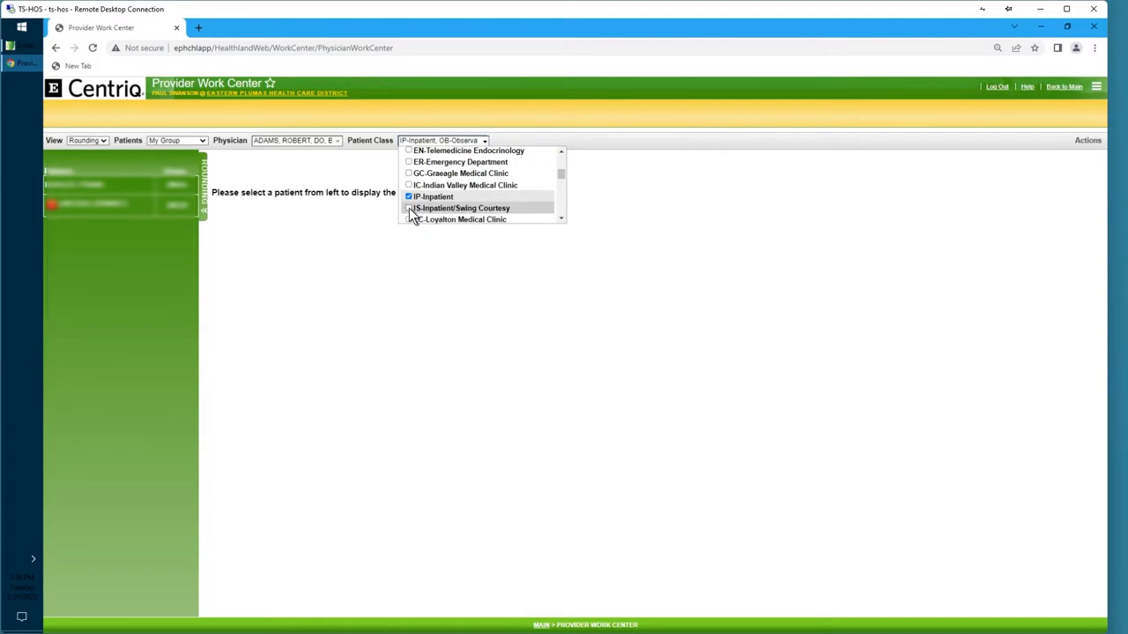
pyautogui.click(409, 208)
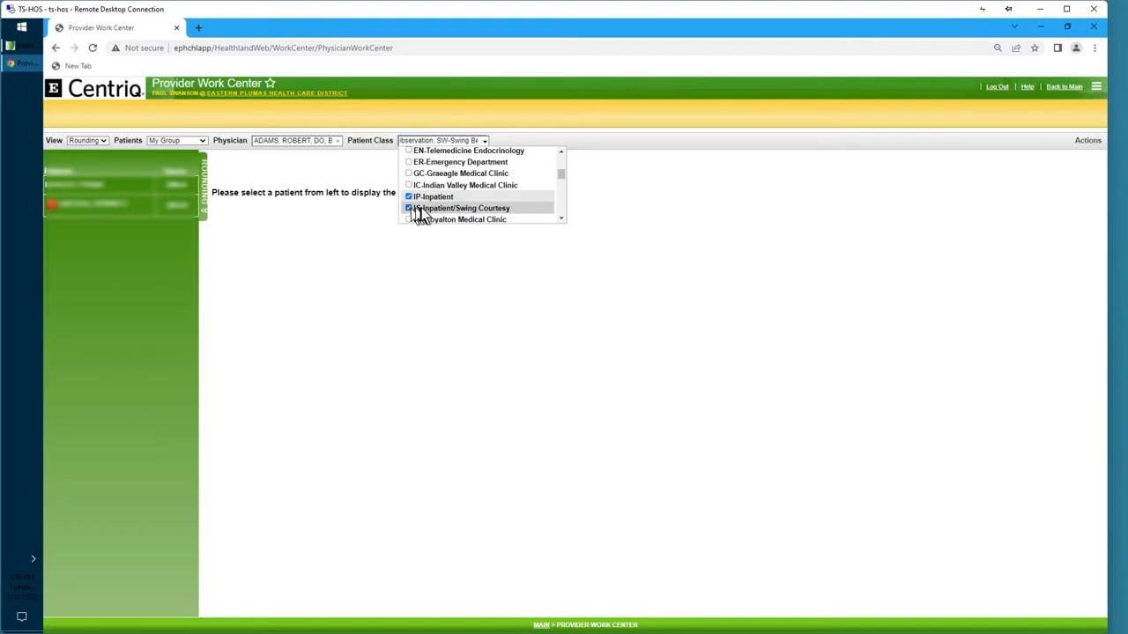
pyautogui.click(410, 207)
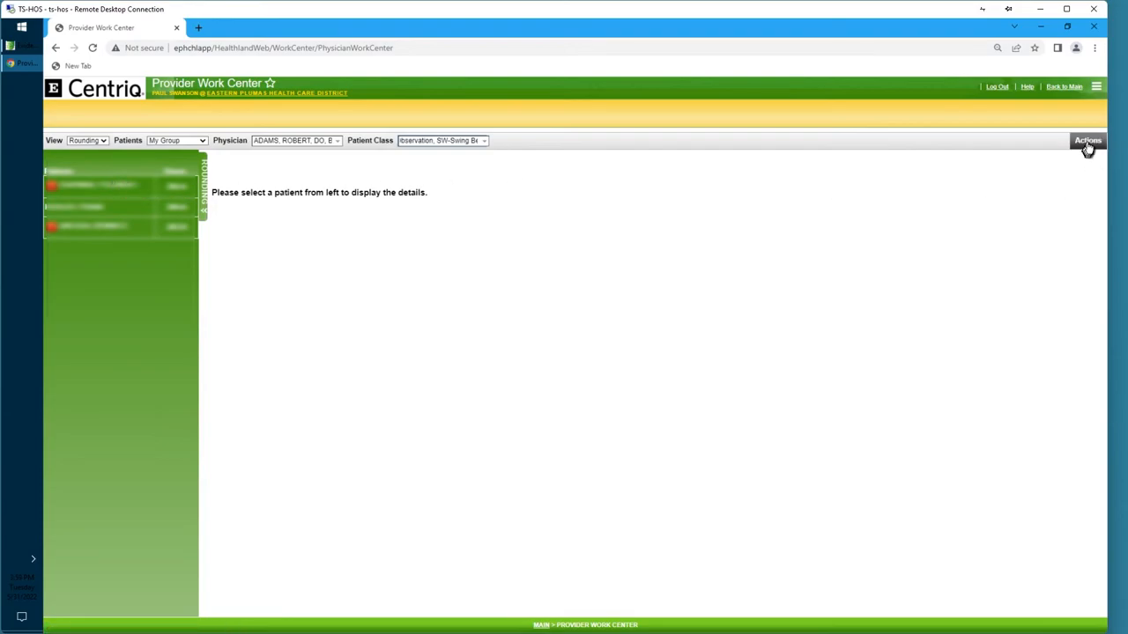
# Save the current work center filter settings via Actions.
pyautogui.click(441, 141)
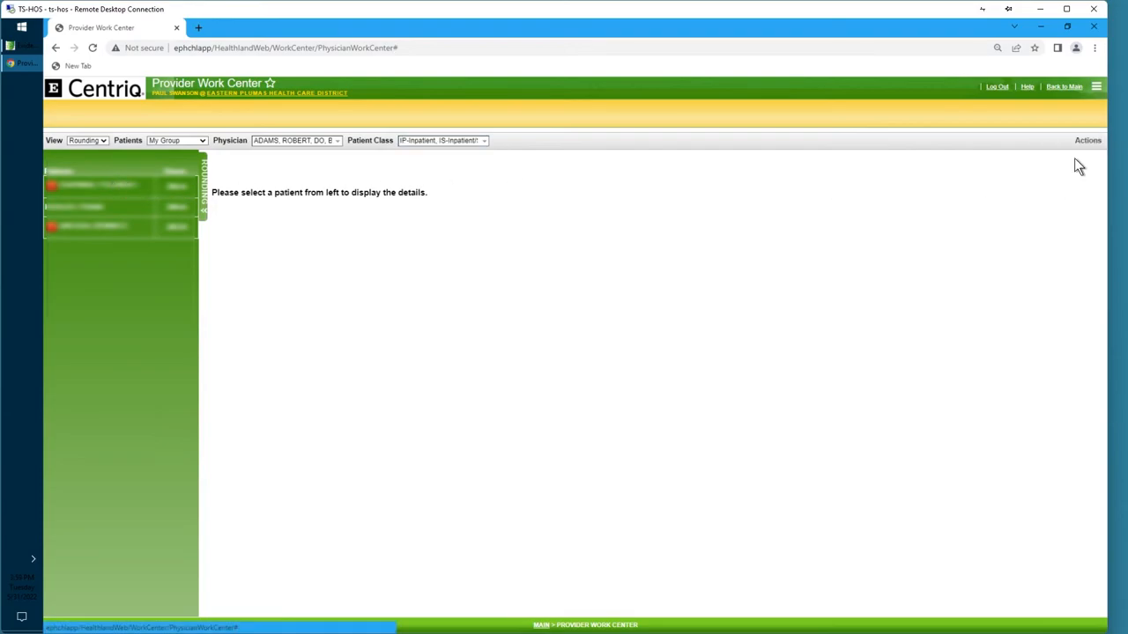